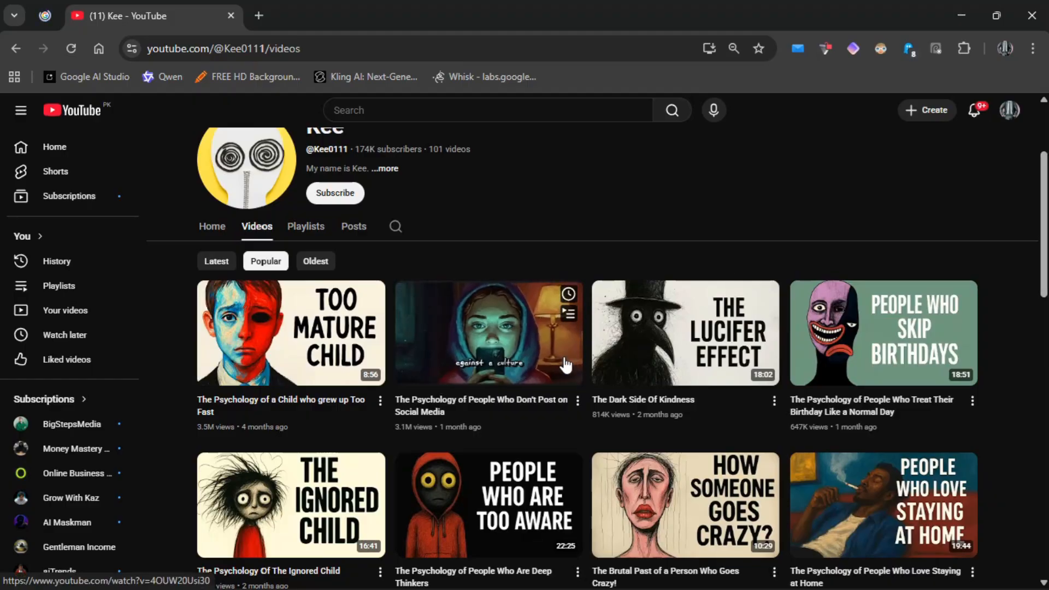
left_click(487, 333)
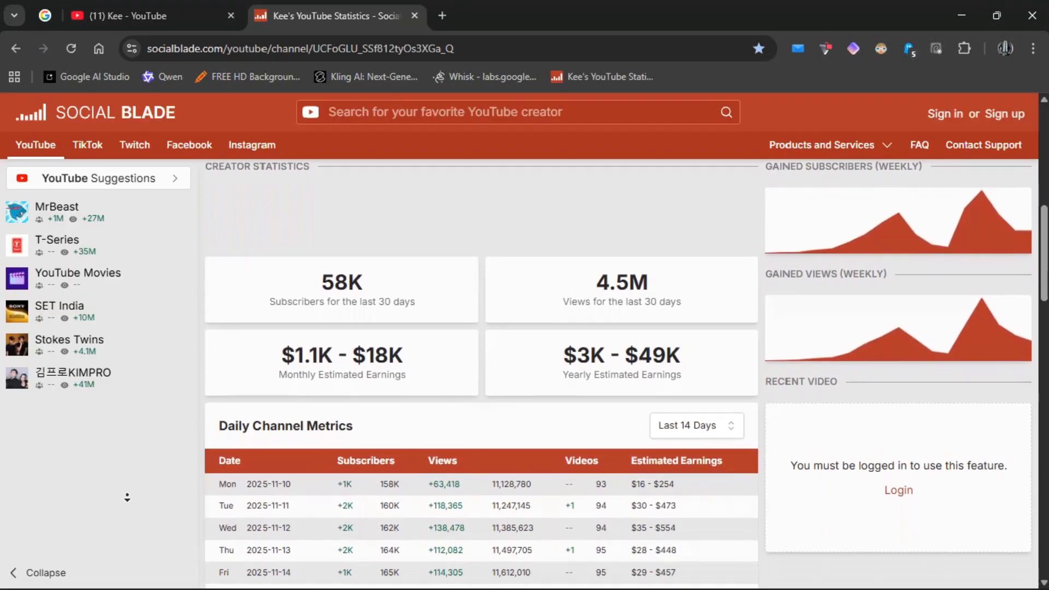
scroll("down", 3)
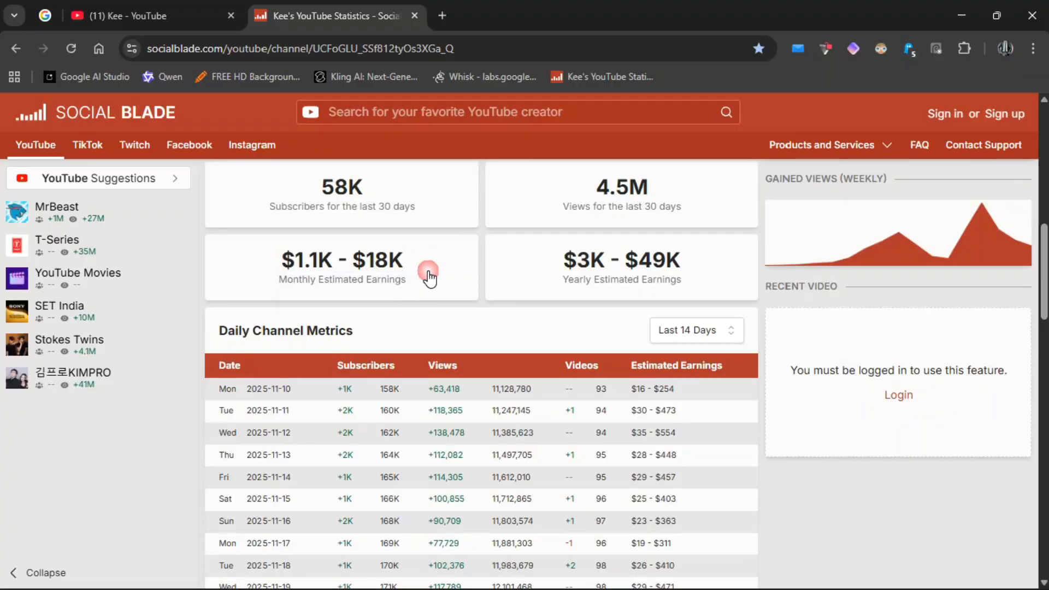
scroll("down", 3)
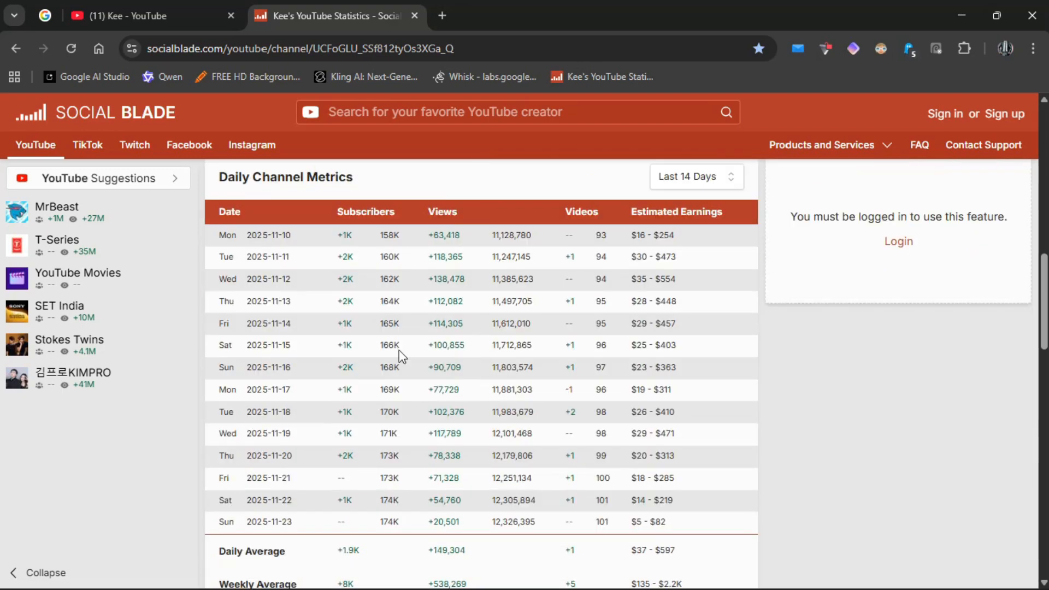
scroll("down", 3)
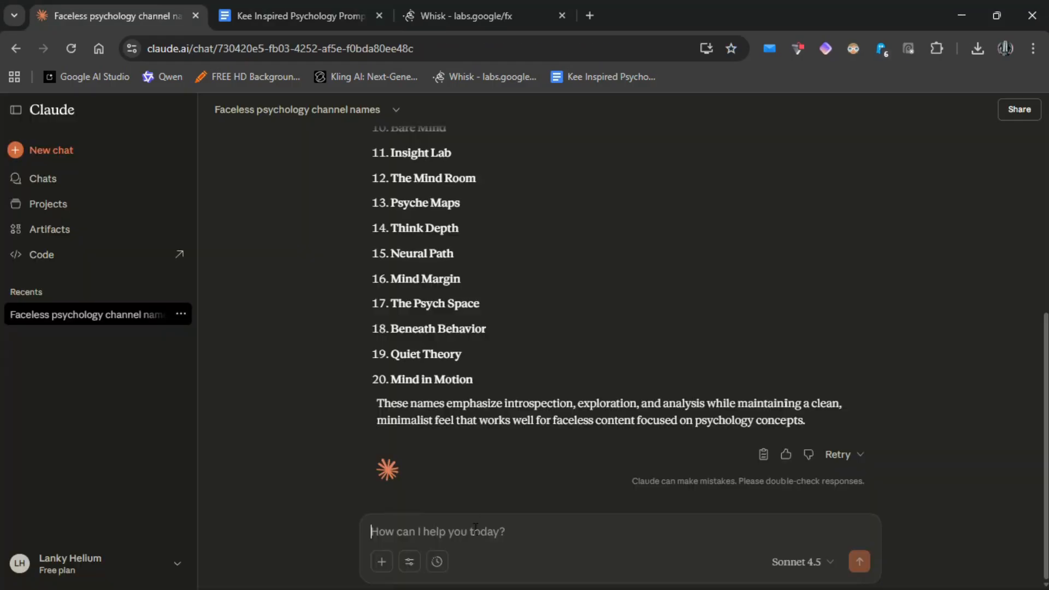
Ask Claude for 15 unique psychology video ideas and read through the reply.
type("Analyze the psychology niche on YouTube and give me 15 unique video ideas not commonly covered, but deeply relatable.")
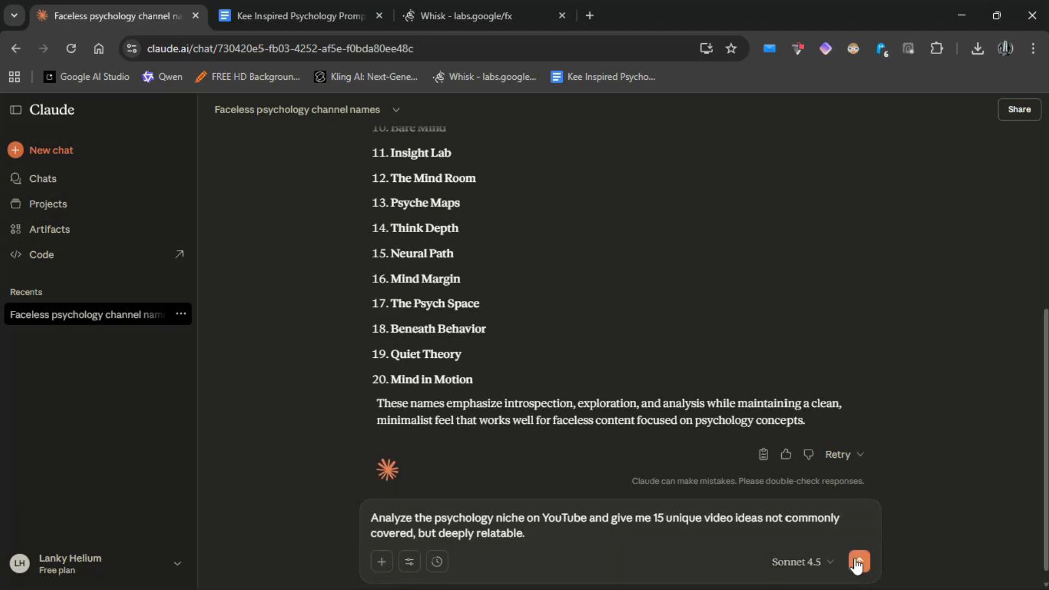
left_click(859, 562)
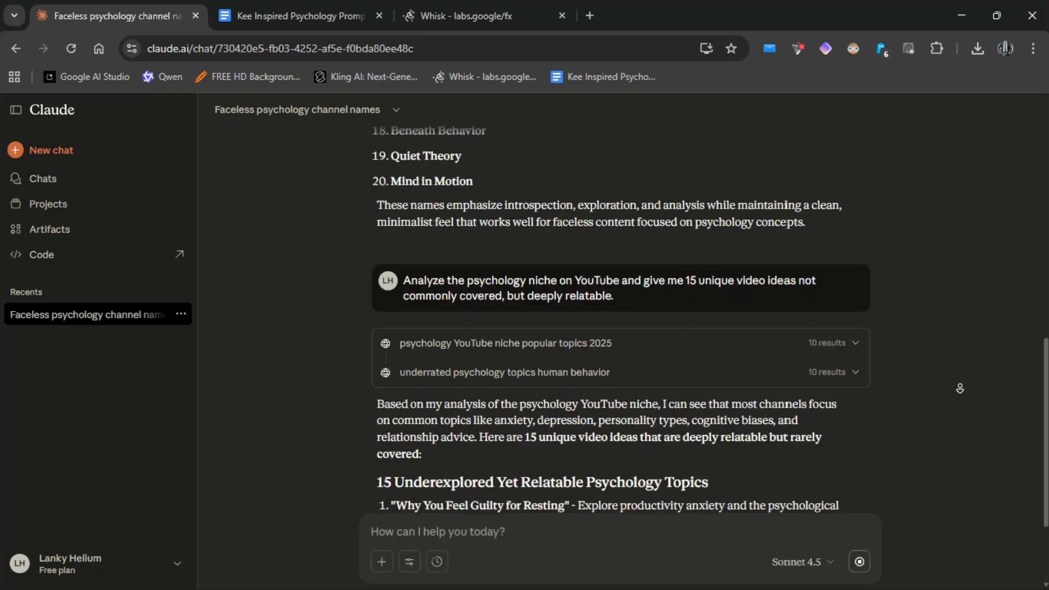
scroll("down", 3)
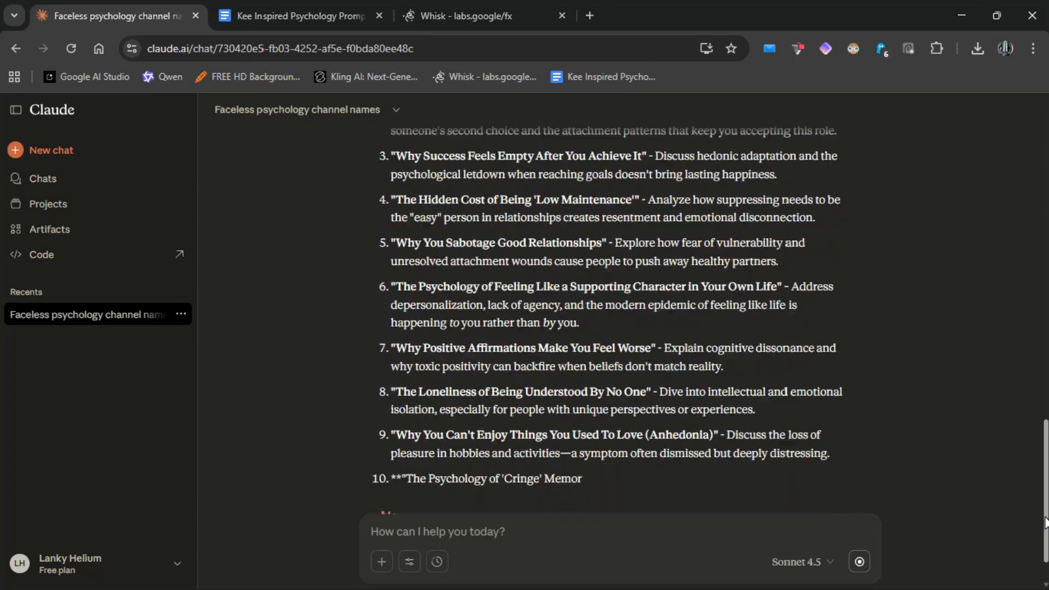
scroll("up", 3)
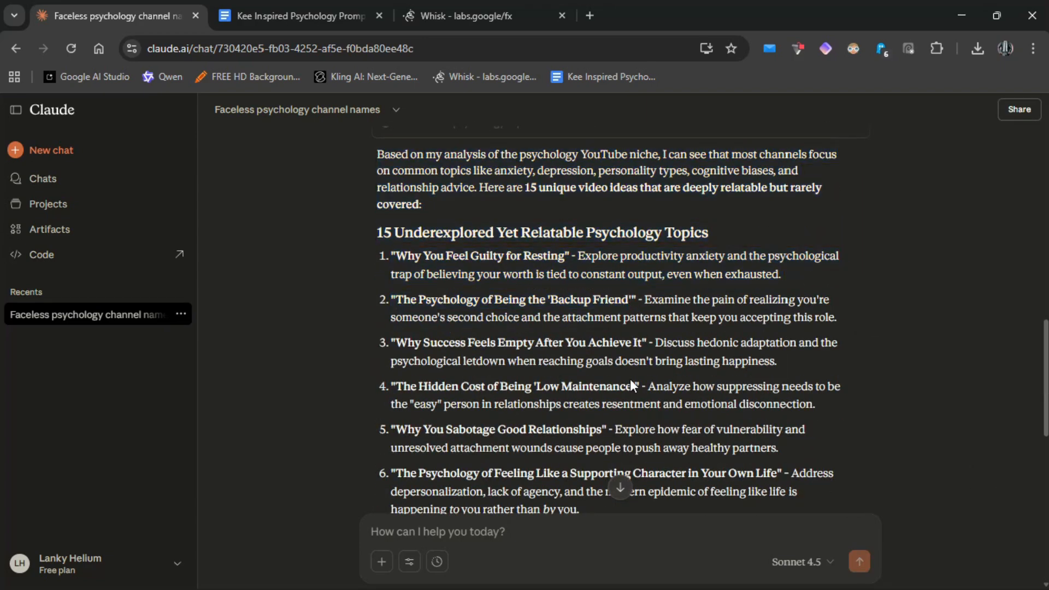
scroll("down", 3)
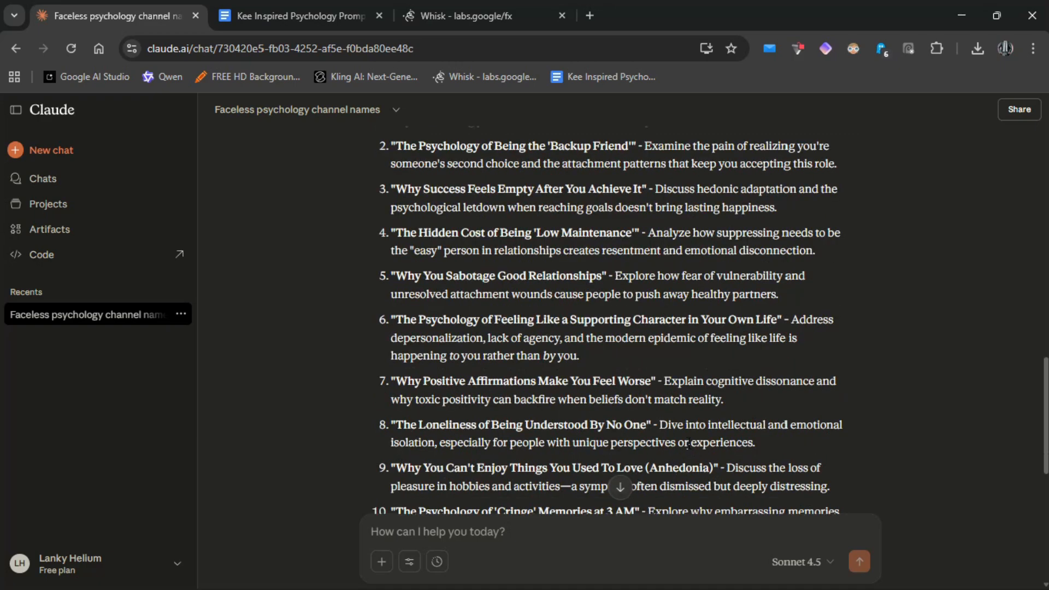
scroll("down", 3)
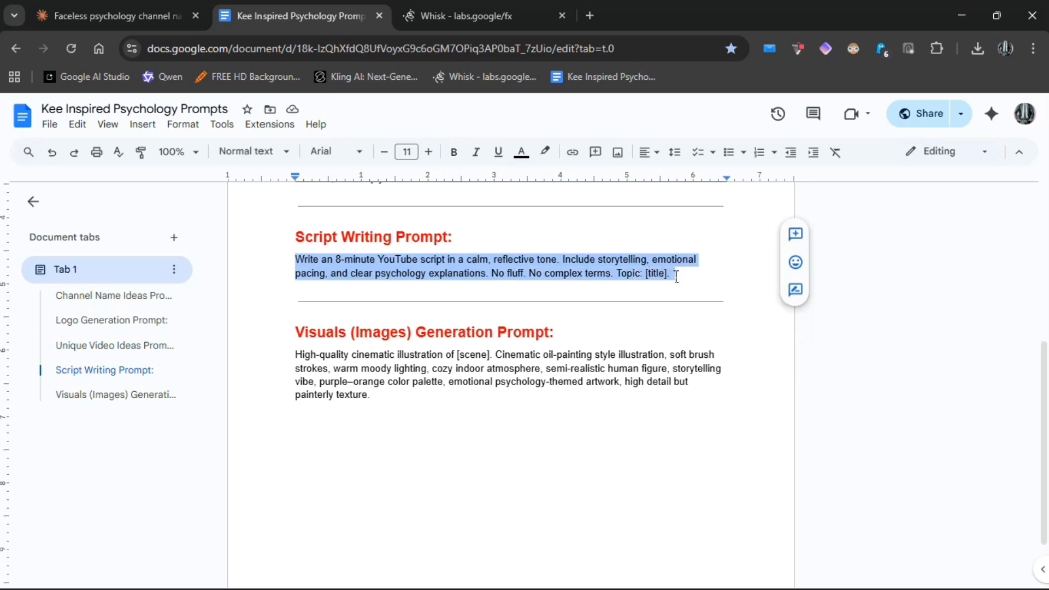
Paste the Script Writing Prompt from the prompts doc into Claude's message box.
left_click(113, 15)
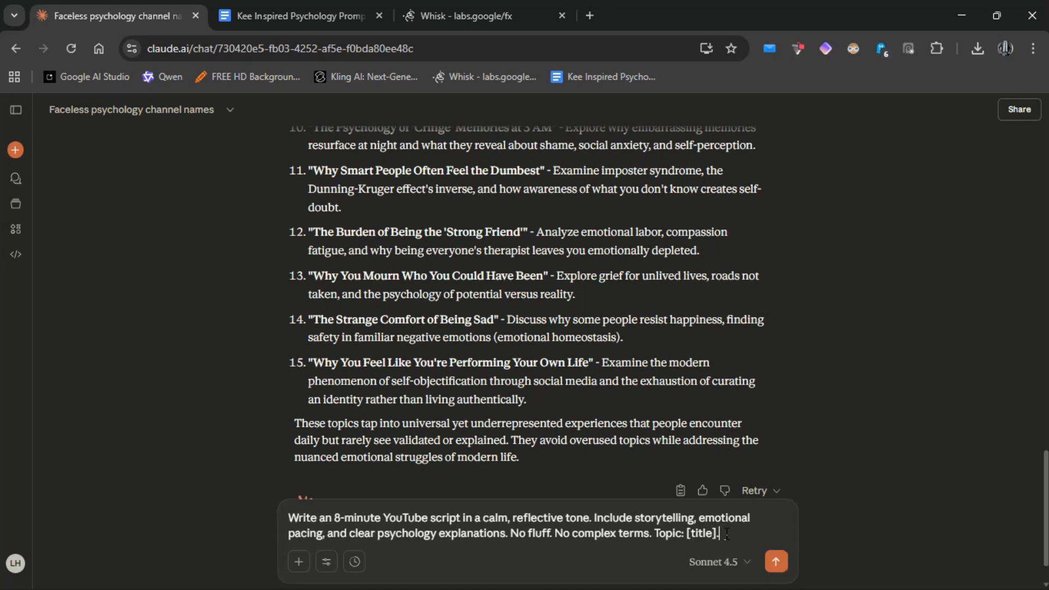
Replace the [title] placeholder with 'Why Smart People Often Feel the Dumbest' and review the script.
double_click(700, 533)
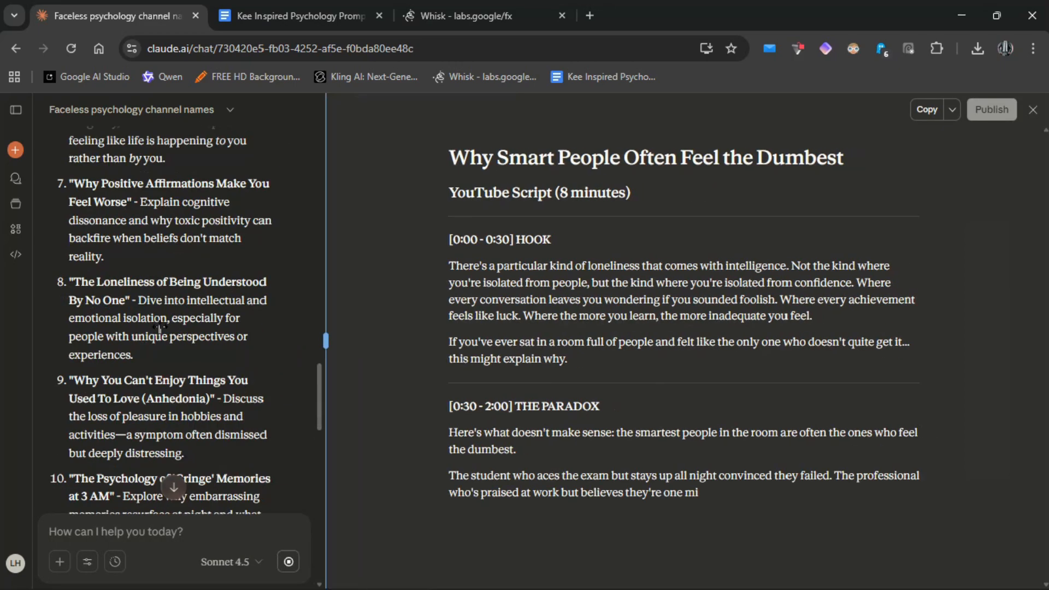
scroll("down", 3)
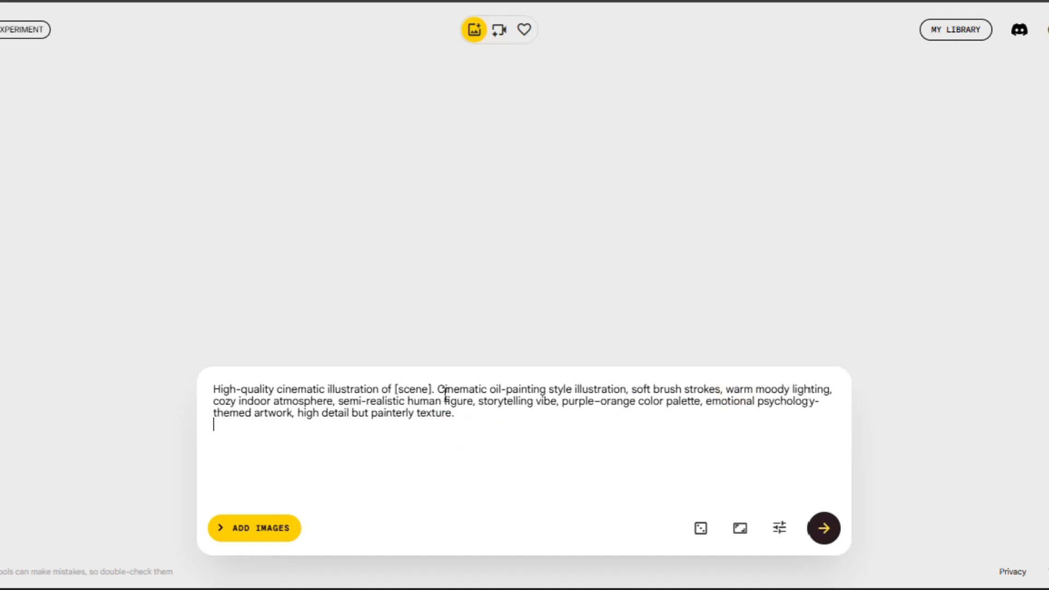
Fill in the [scene] placeholder, pick a landscape ratio, then generate and download the illustration.
double_click(411, 388)
type("A smart person doing a dumb act in a cozy room")
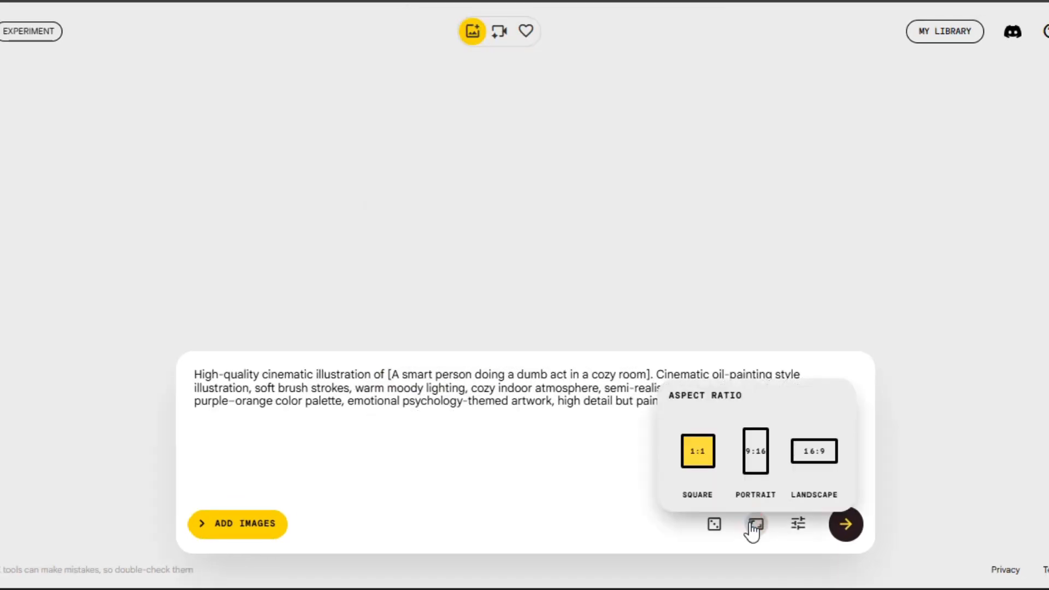
left_click(813, 450)
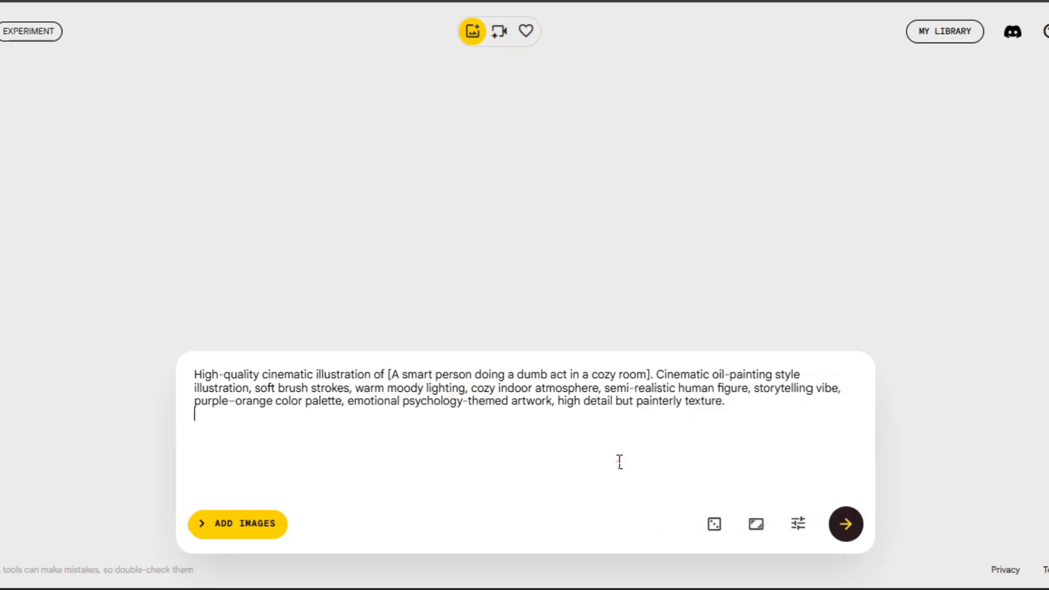
left_click(844, 523)
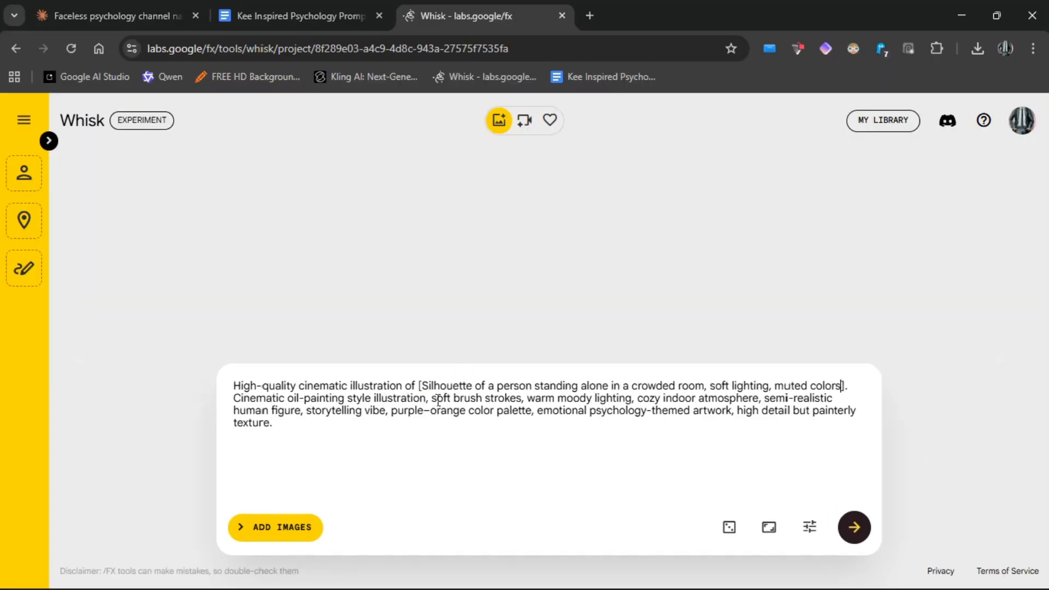
left_click(854, 527)
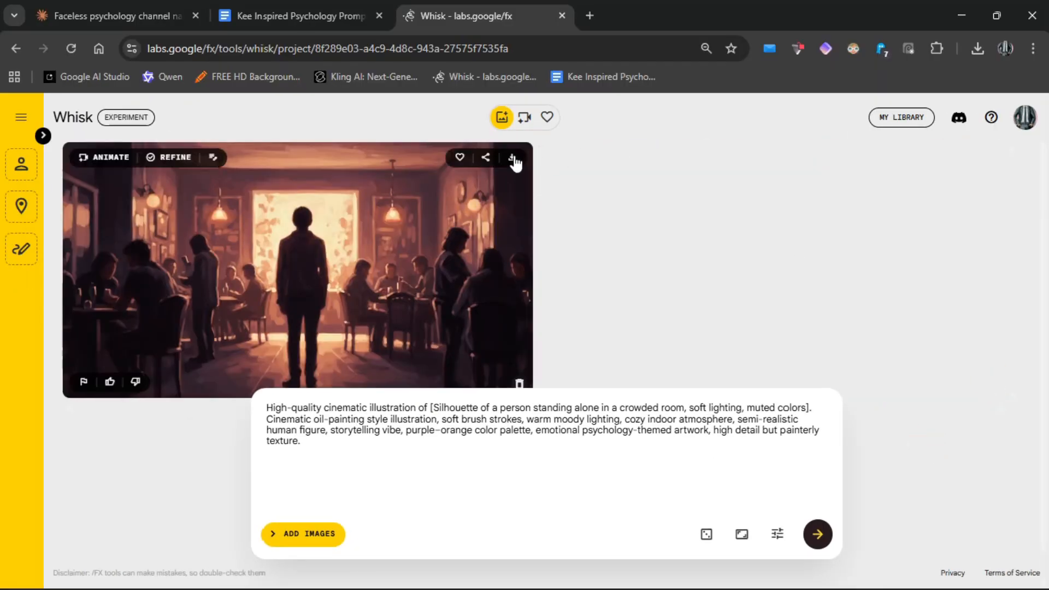
double_click(621, 408)
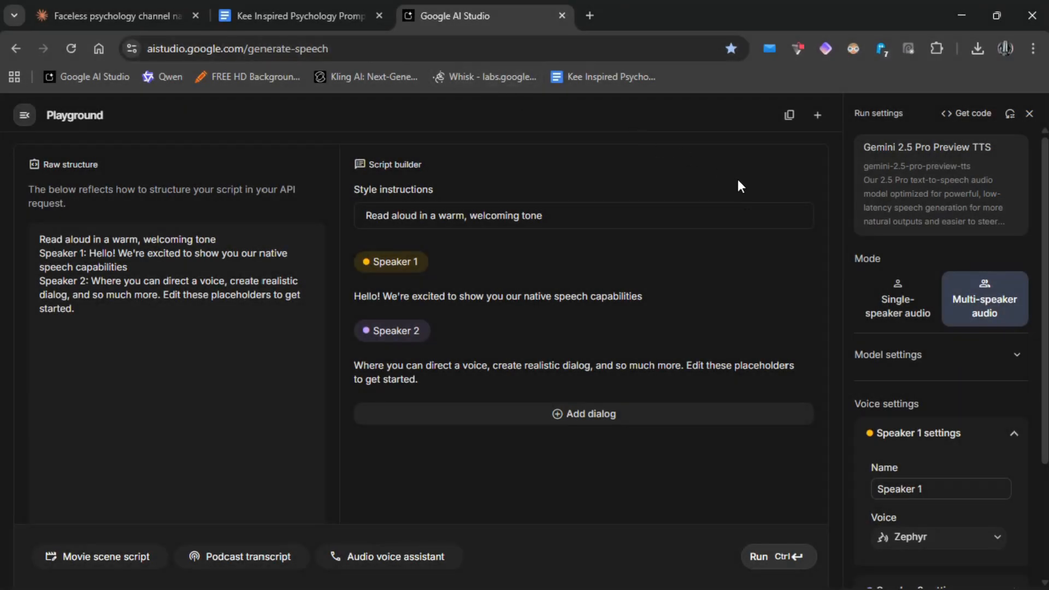
Switch speech generation to single-speaker and choose the Algenib voice.
left_click(899, 298)
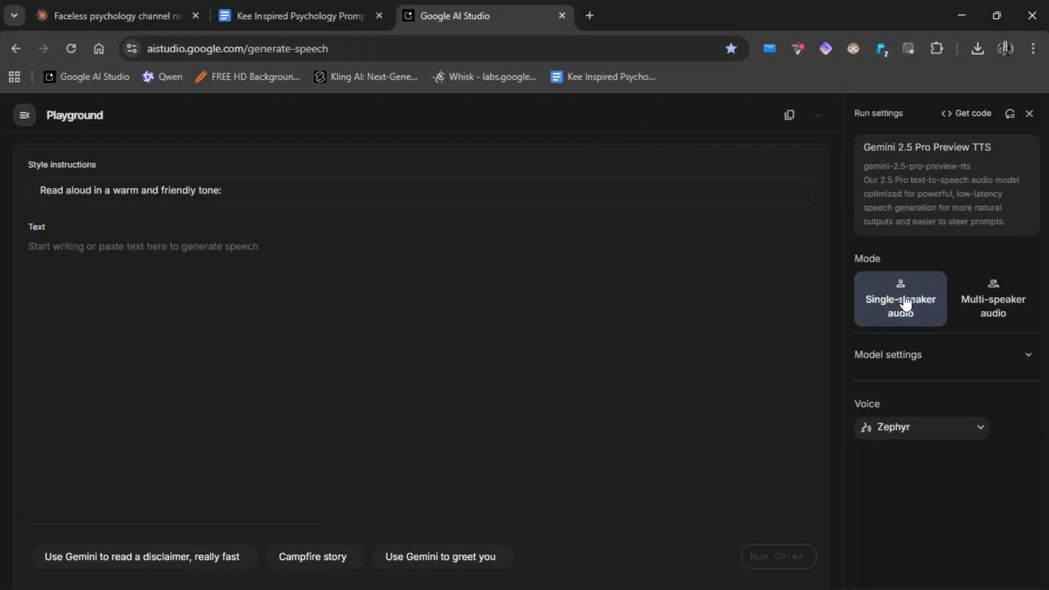
left_click(921, 427)
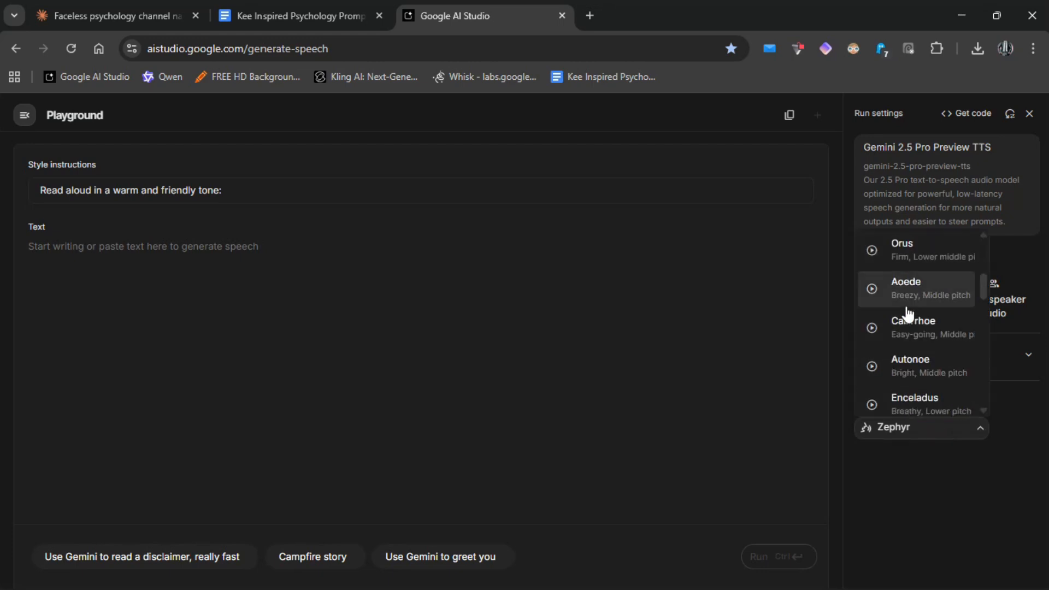
scroll("down", 3)
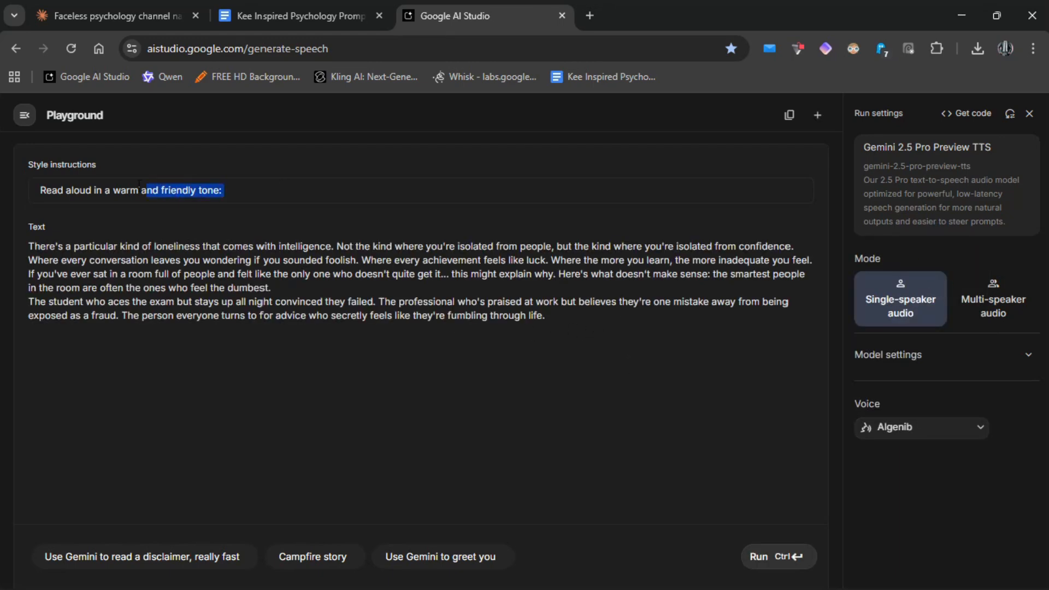
Set style instructions to 'Read this in a storytelling engaging psychology tone.' and expand model settings.
type("Read this in a storytelling engaging psychology ton")
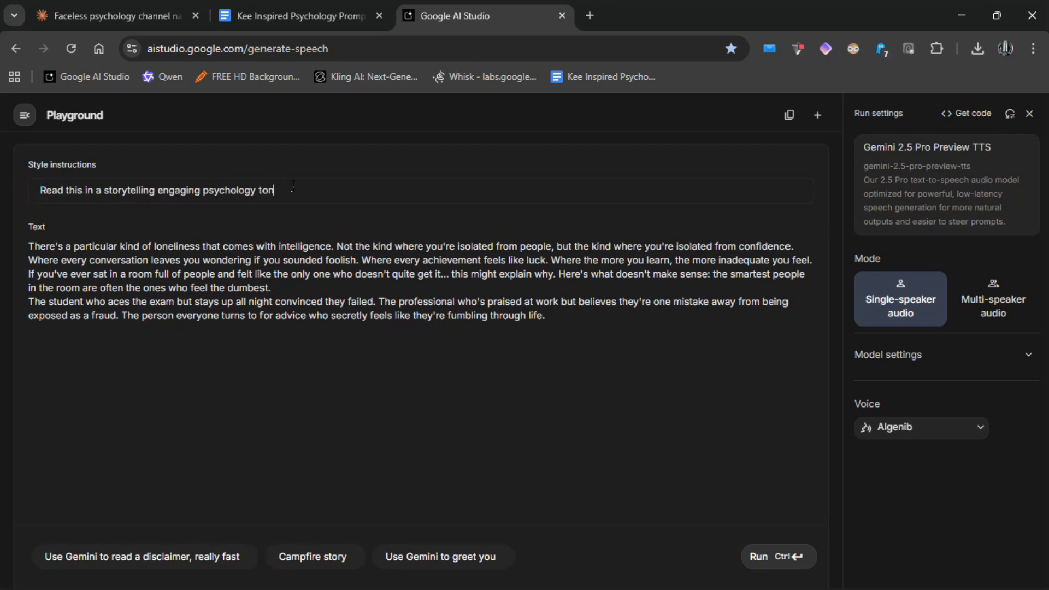
type("e.")
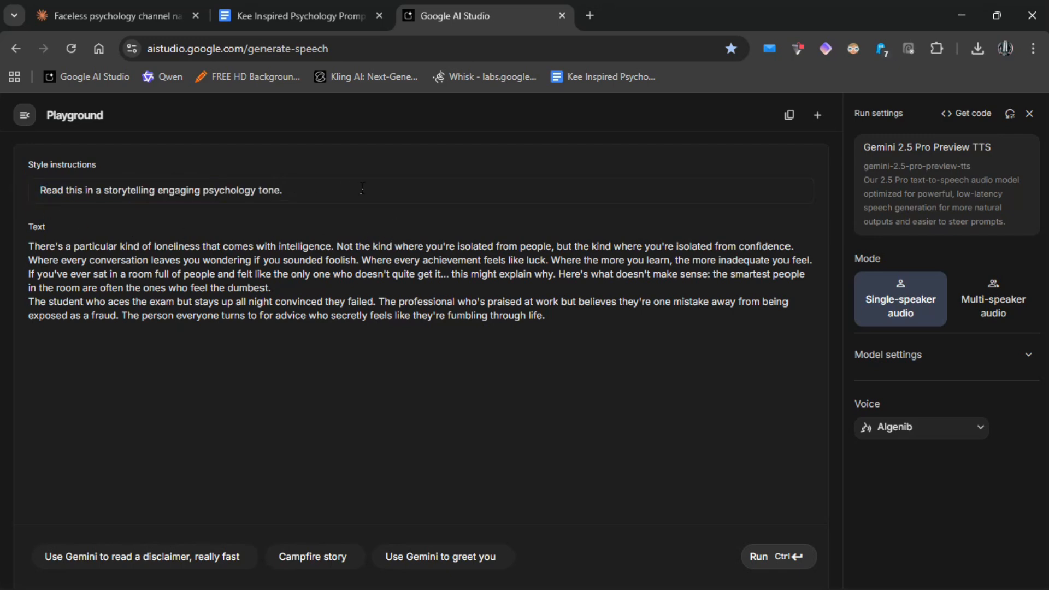
left_click(537, 321)
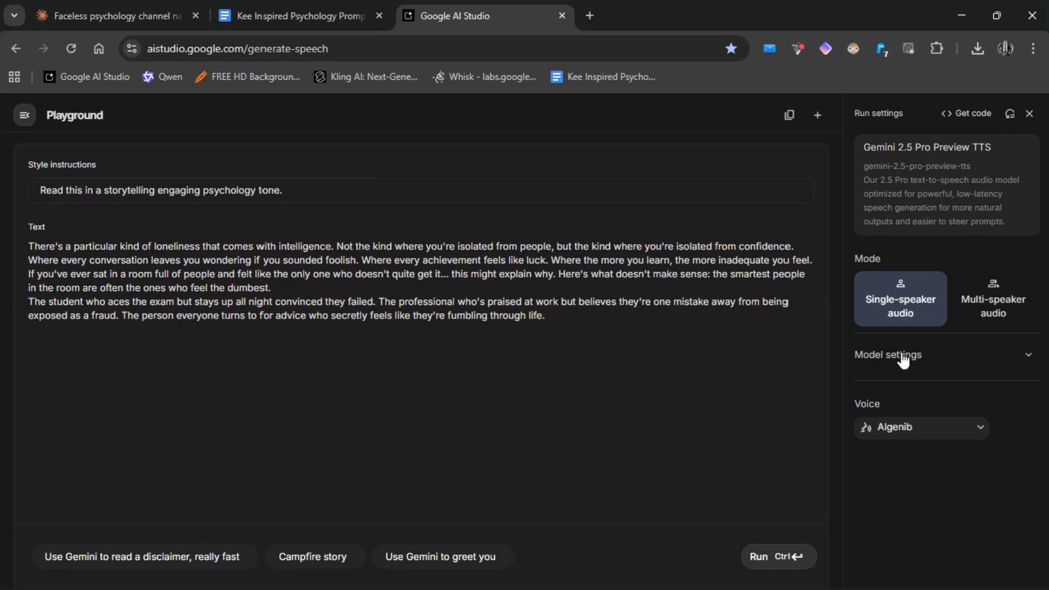
left_click(888, 355)
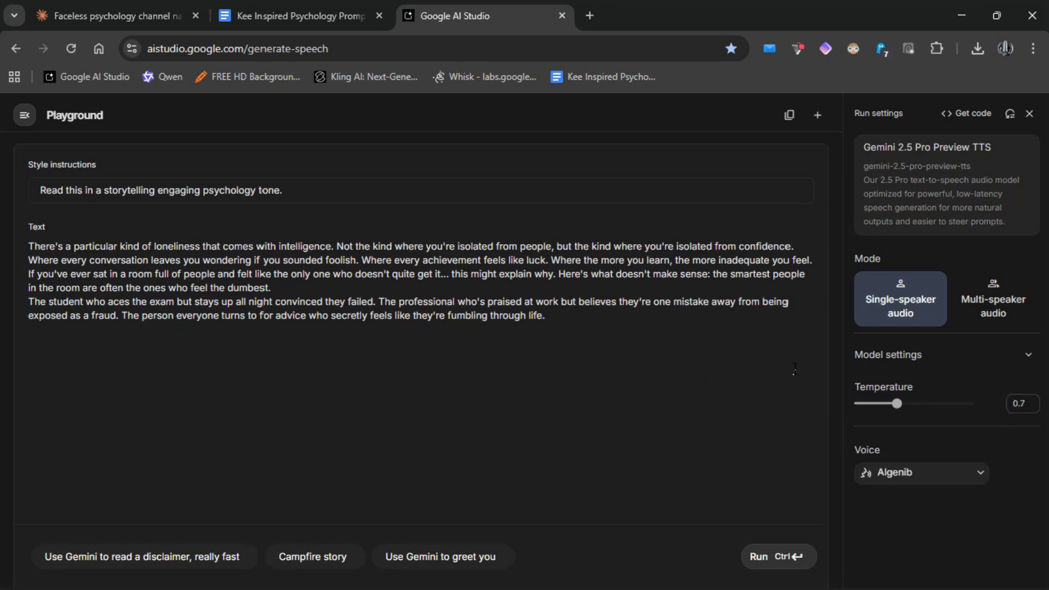
left_click(545, 315)
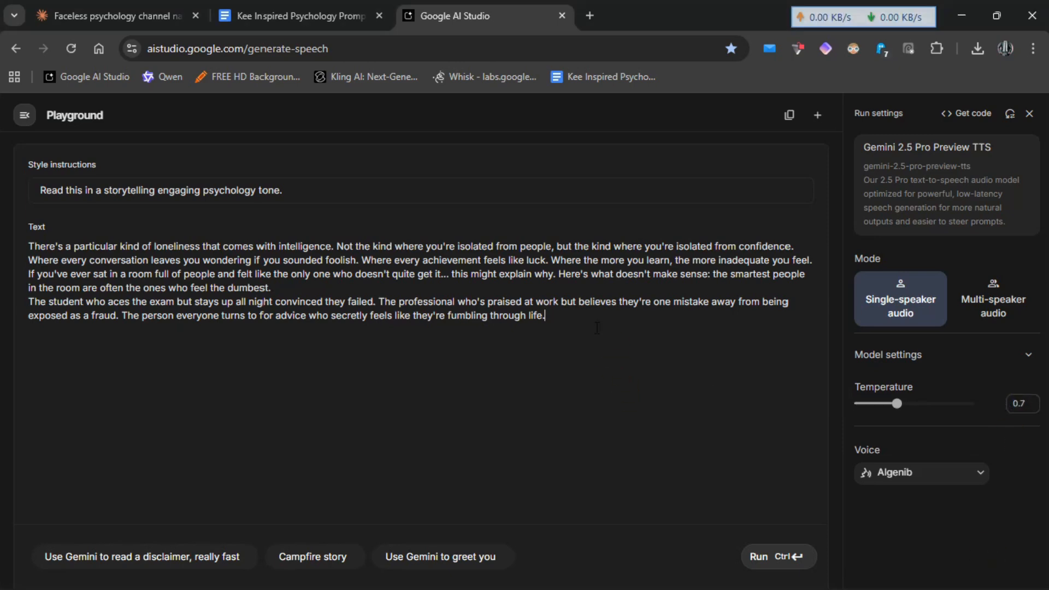
Generate the 56-second voiceover and download the audio file.
left_click(778, 557)
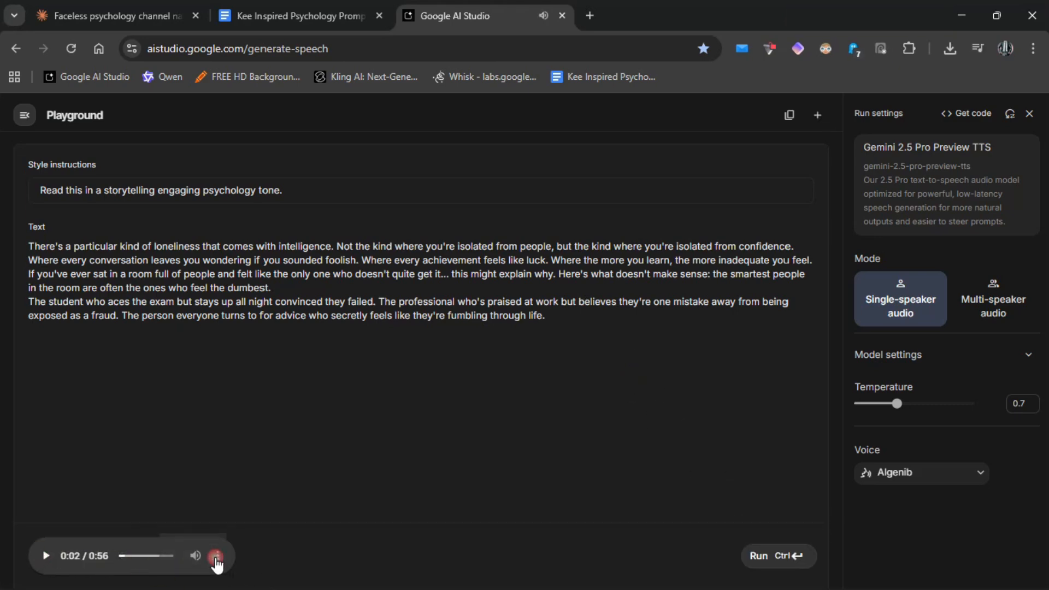
left_click(217, 555)
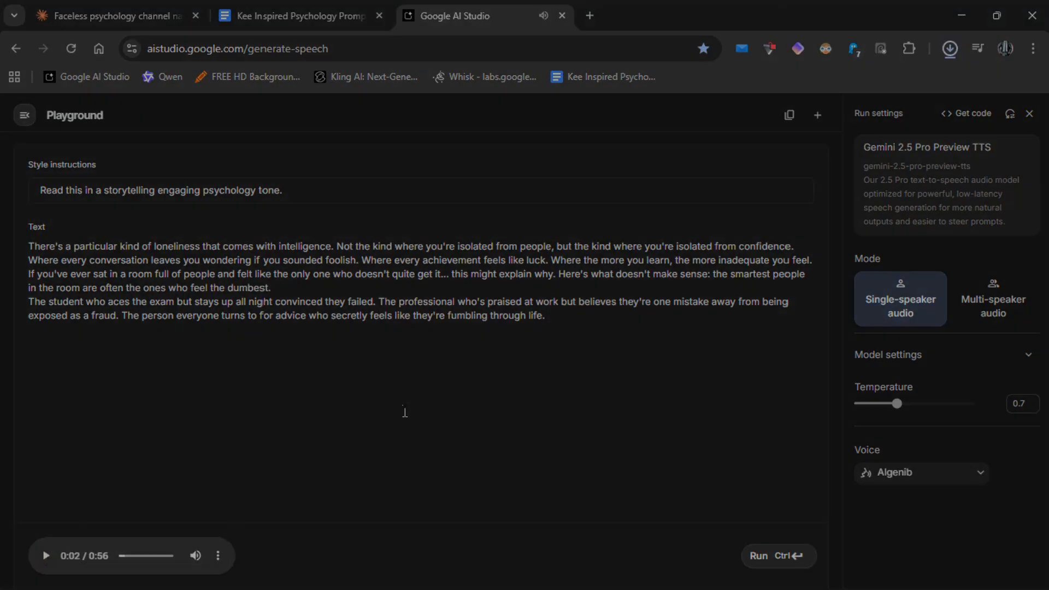